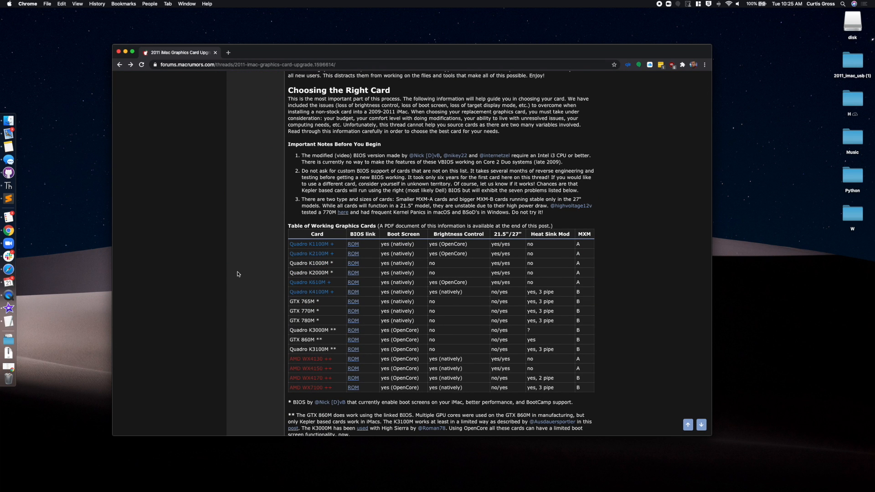
- Scroll the iMac GPU upgrade thread and start a page search for the 'Flash VBIOS' question
scroll(up, 3)
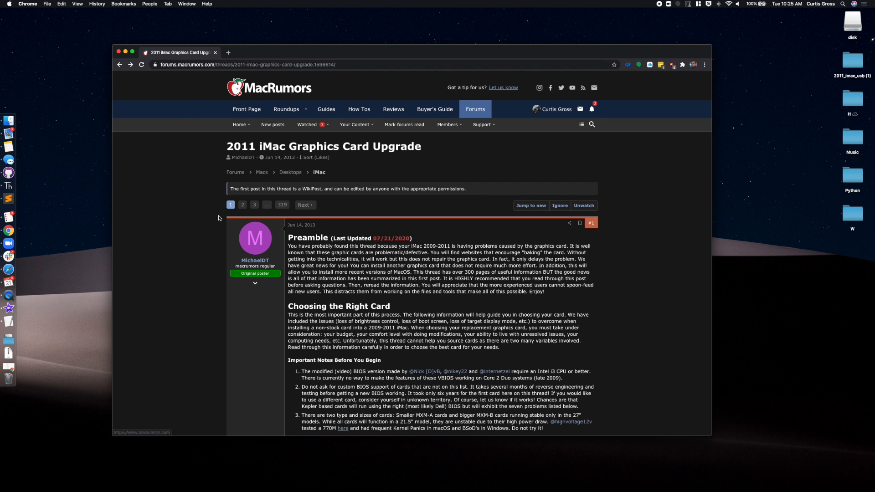
scroll(down, 3)
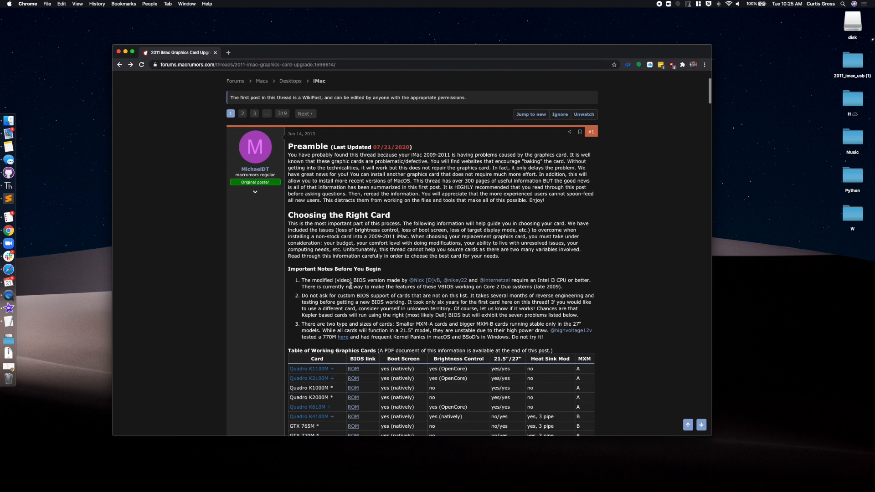
scroll(down, 3)
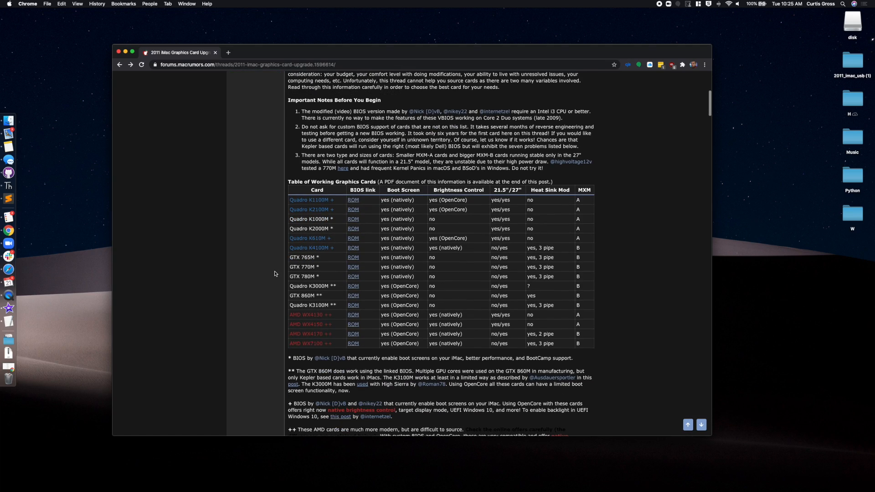
mouse_move(277, 336)
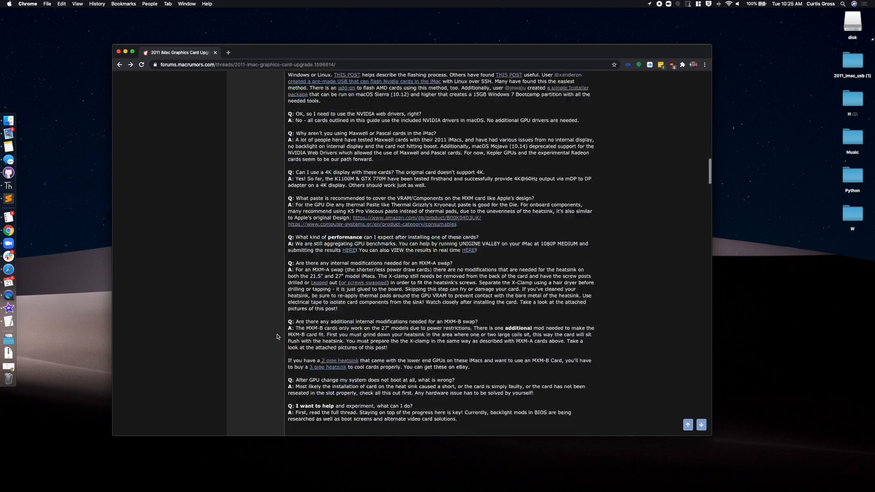
scroll(down, 3)
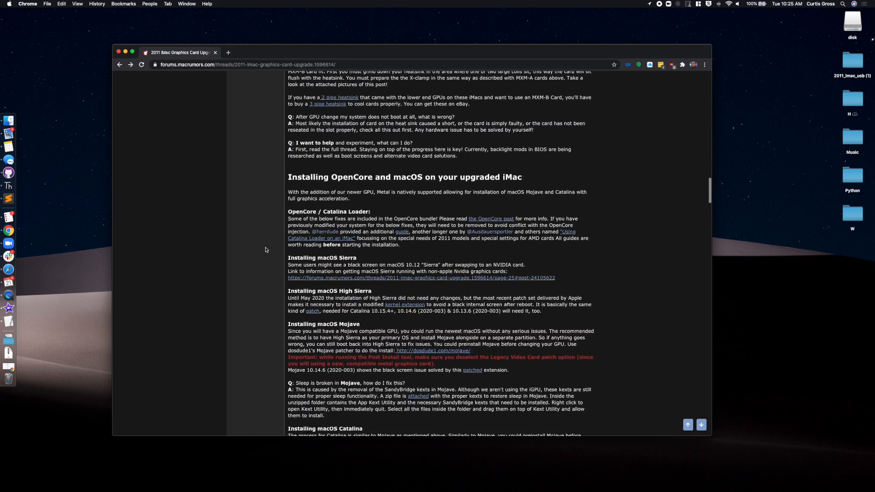
scroll(up, 3)
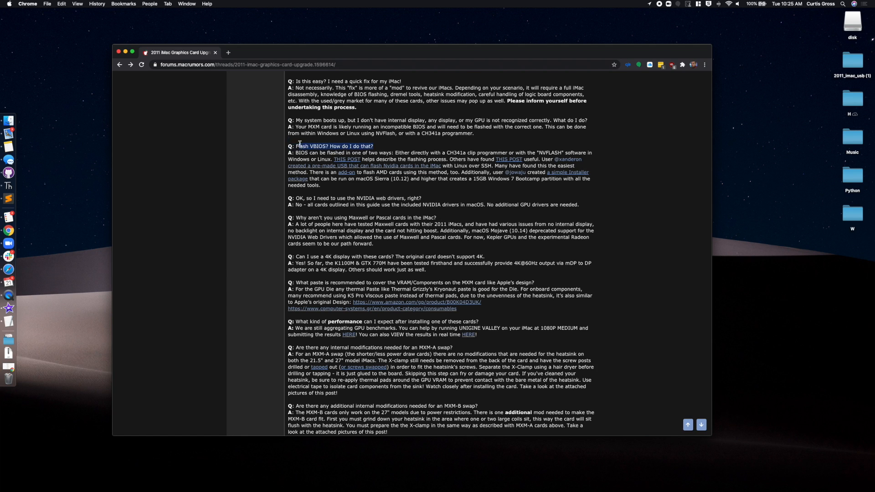
key(cmd+f)
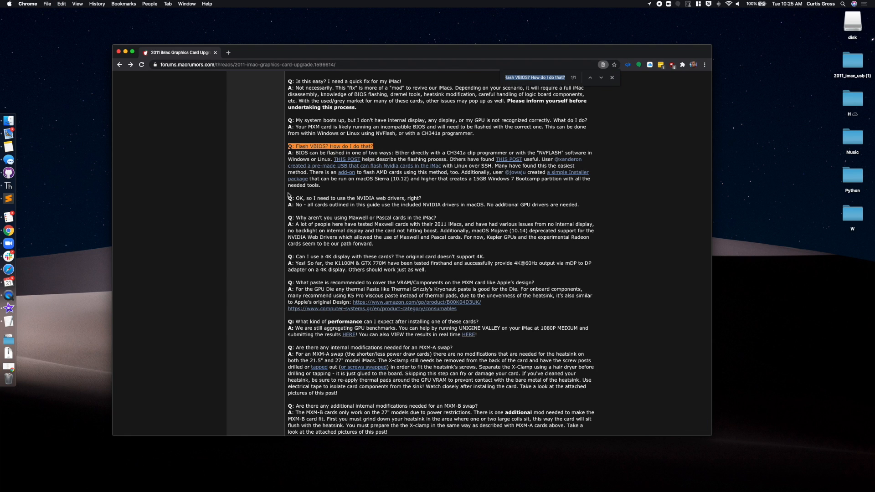
mouse_move(613, 75)
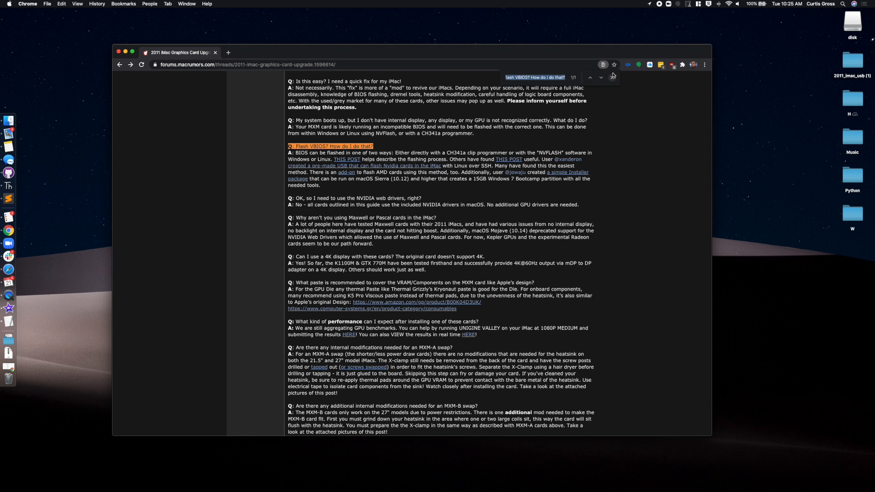
- Close the page search and open the 2011_imac_usb folder from the desktop
click(612, 77)
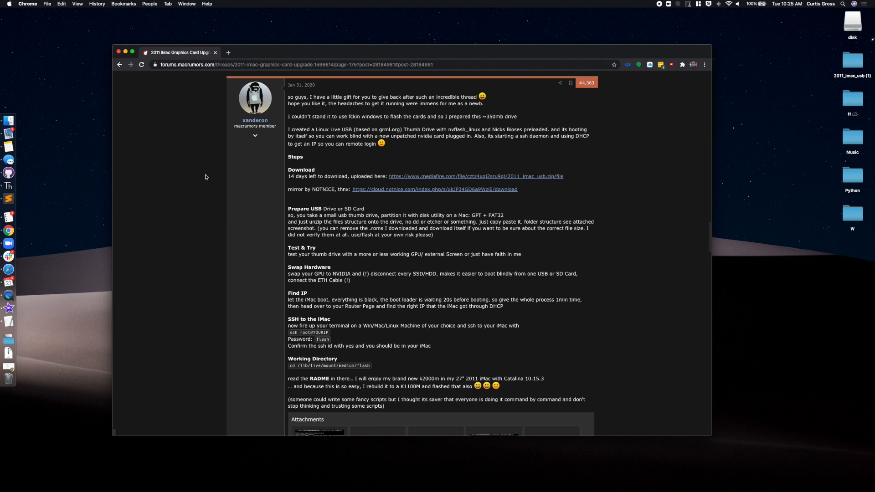
mouse_move(372, 281)
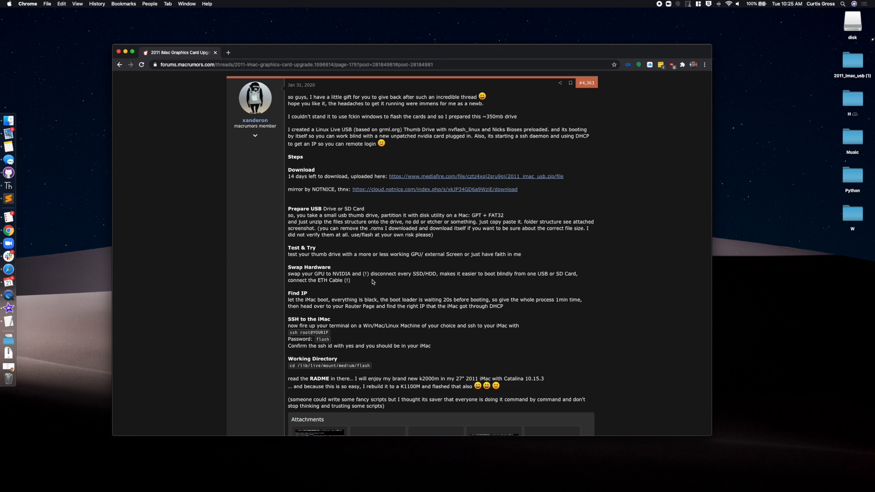
mouse_move(372, 282)
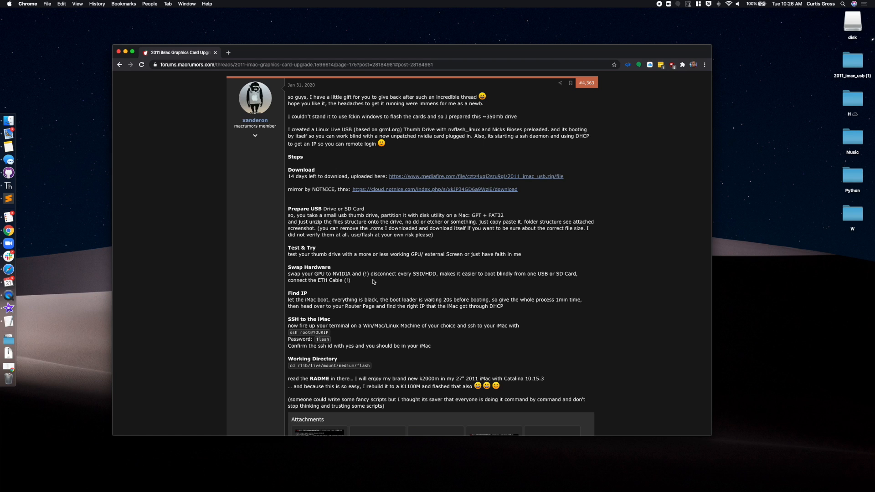
mouse_move(337, 226)
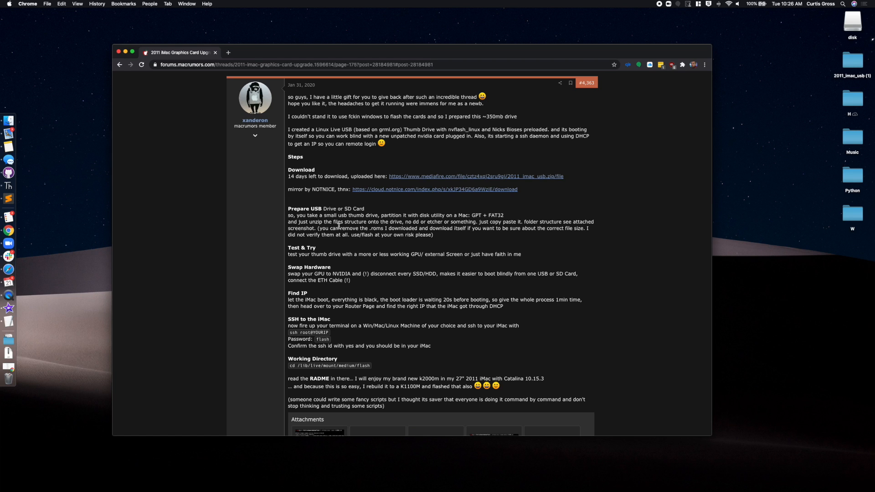
mouse_move(270, 147)
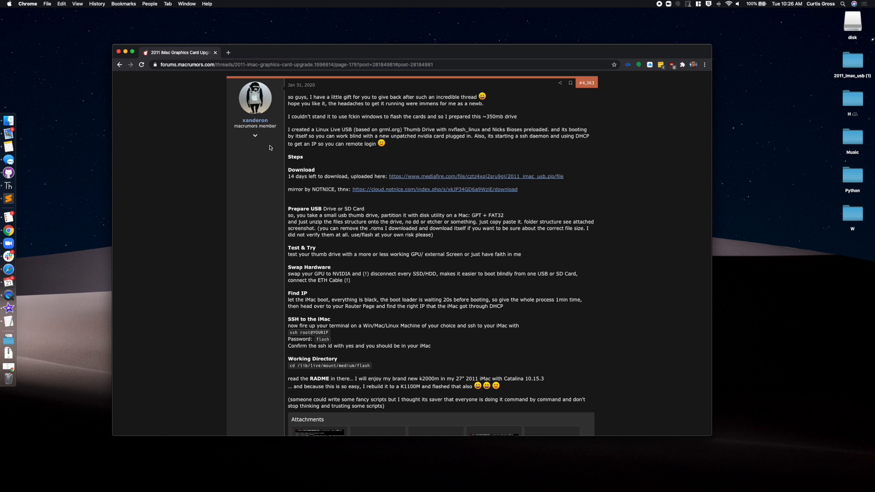
mouse_move(306, 195)
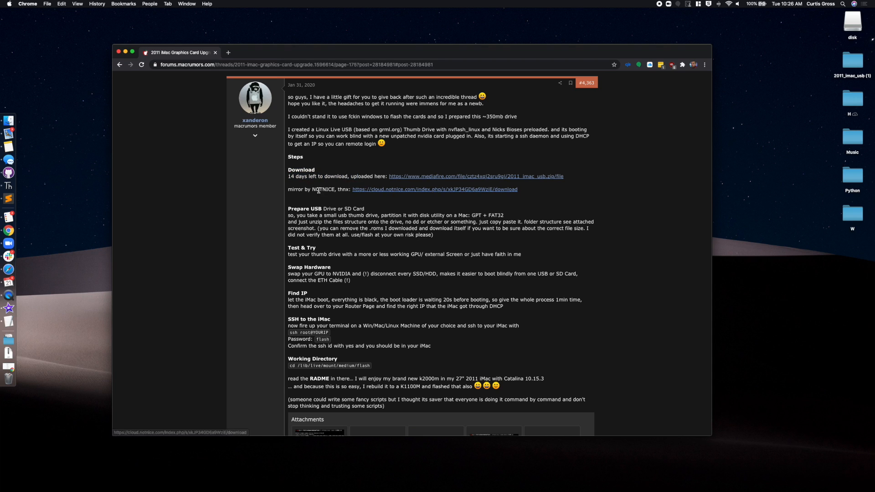
click(851, 60)
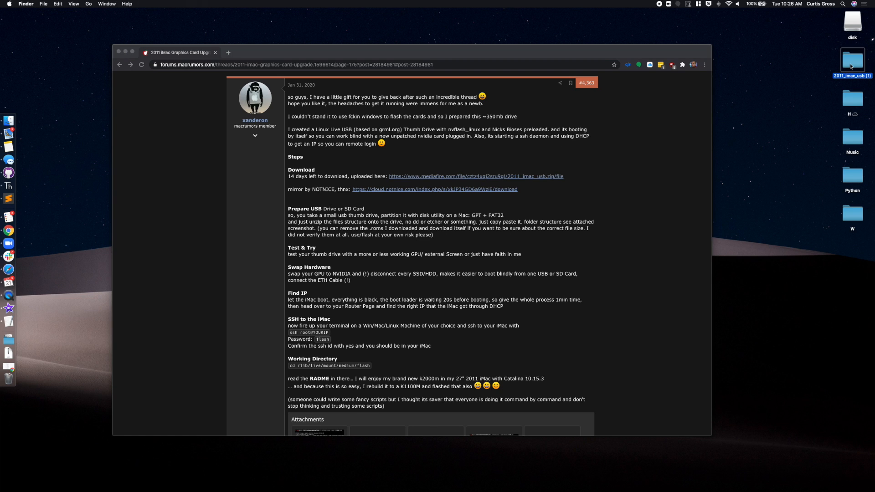
double_click(852, 60)
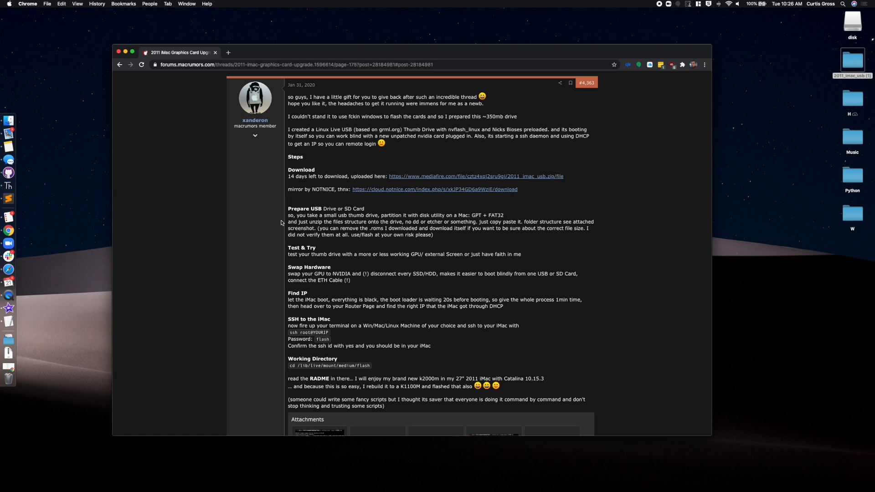
mouse_move(287, 239)
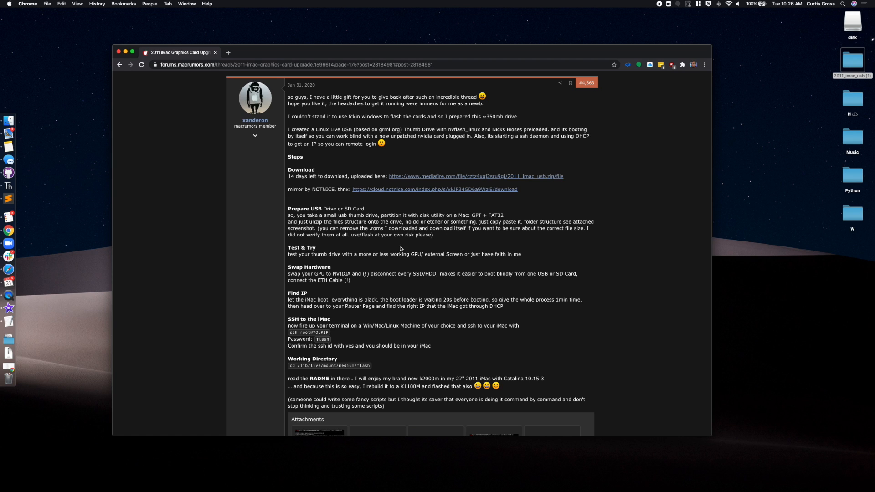
mouse_move(384, 245)
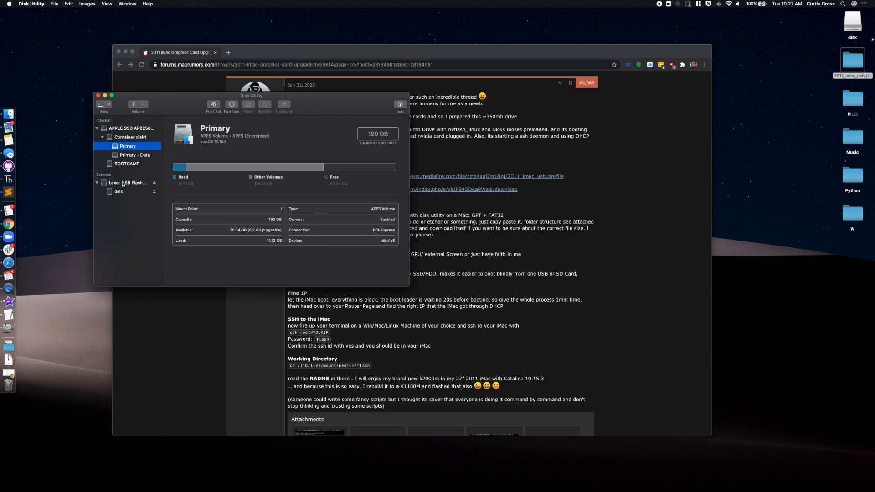
- Select the Lexar USB drive and bring up its Erase settings with the name UNTITLED
click(128, 182)
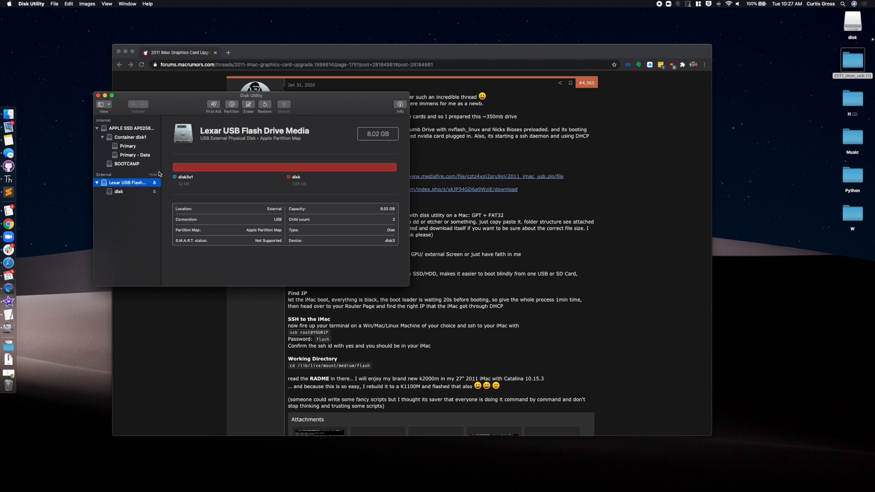
mouse_move(248, 110)
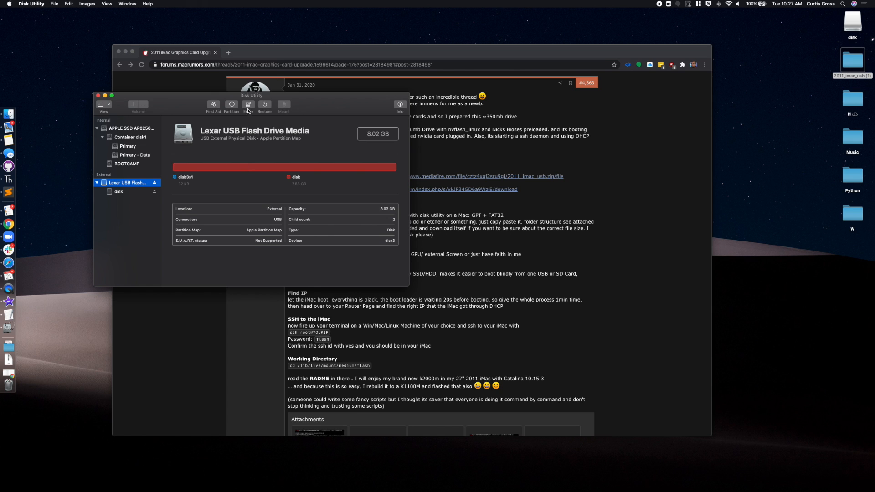
drag(251, 95, 216, 270)
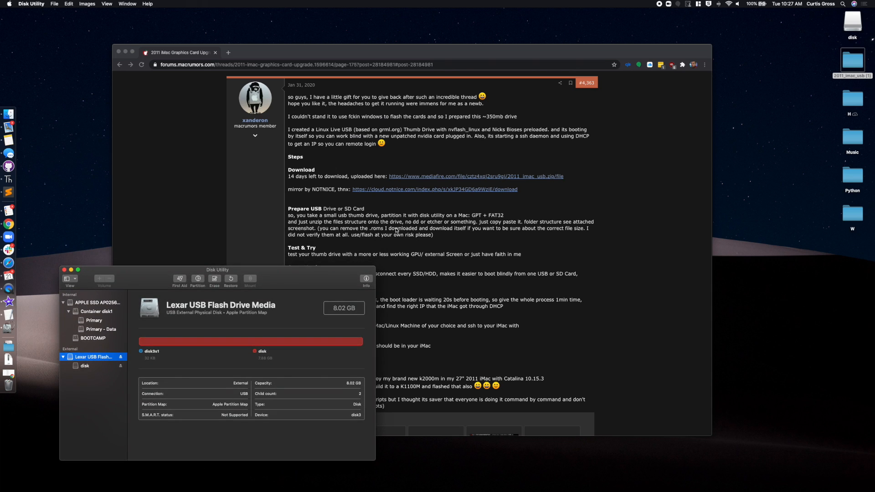
mouse_move(506, 219)
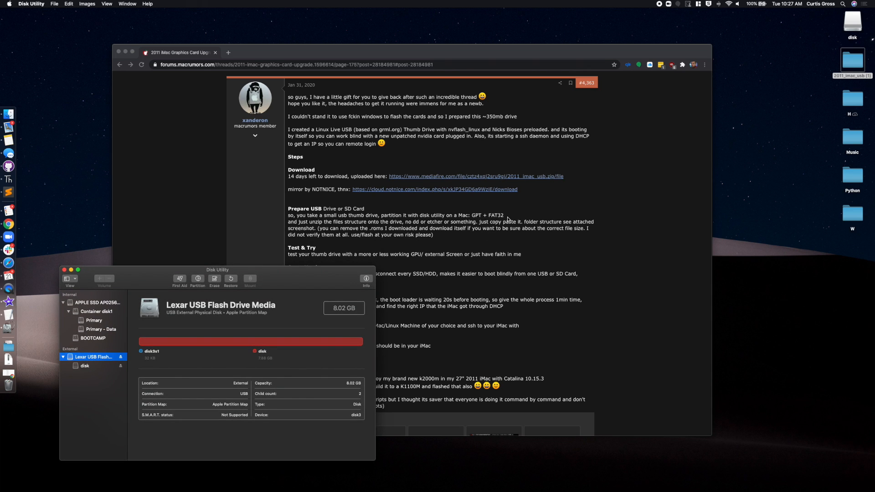
click(213, 279)
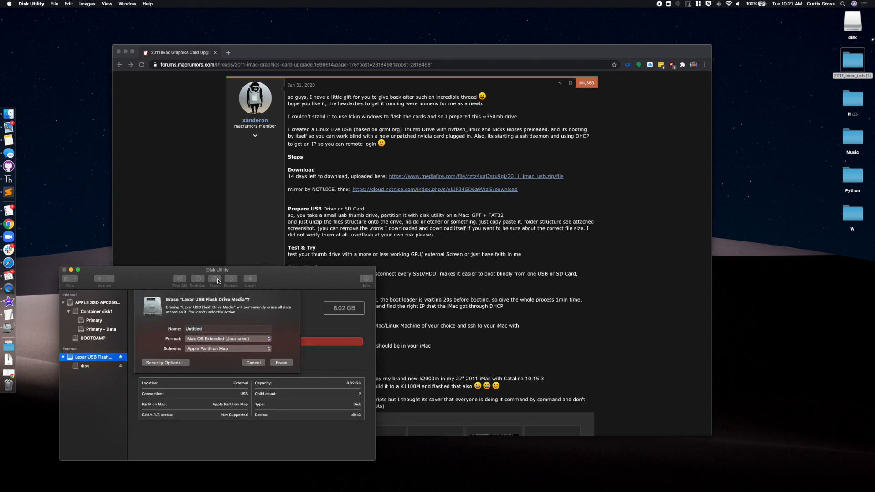
click(227, 329)
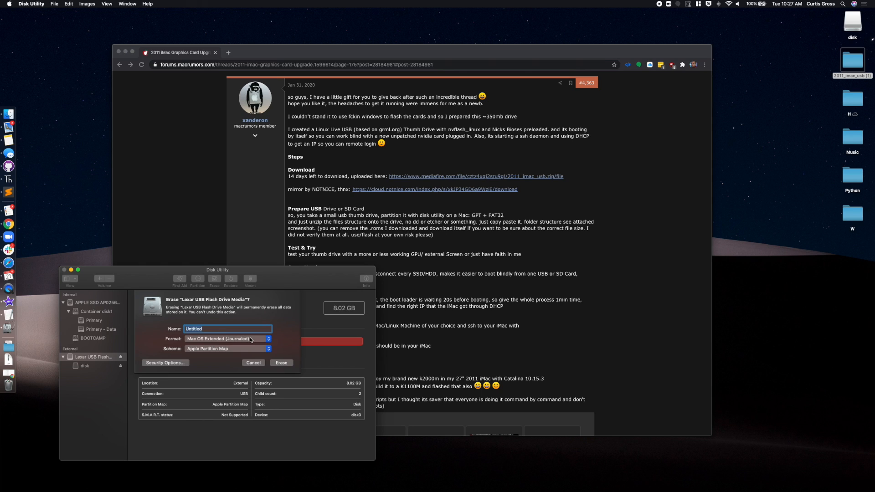
- Choose MS-DOS (FAT) as the new format for the drive
click(227, 339)
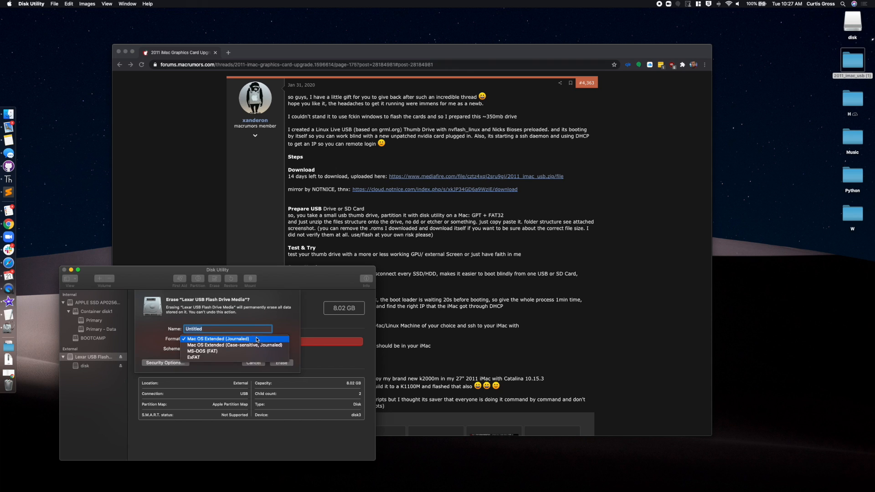
click(202, 351)
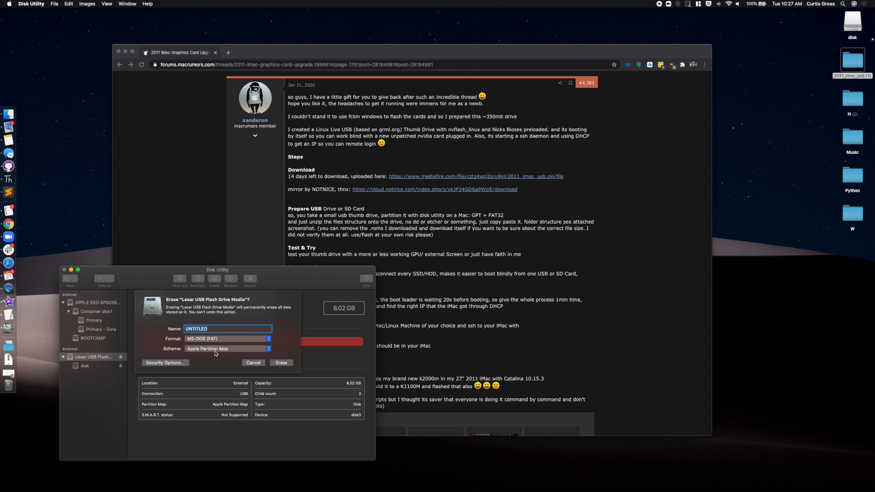
click(226, 348)
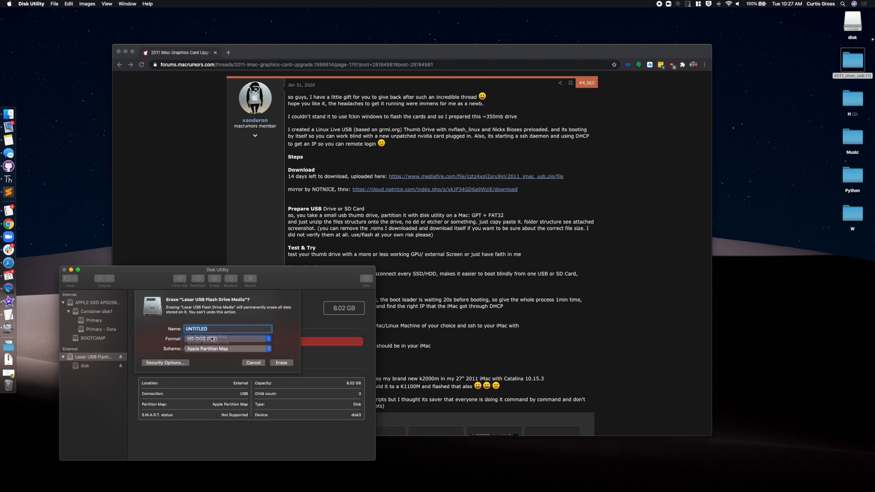
- Set the scheme to GUID Partition Map, erase the drive and dismiss the report
click(208, 337)
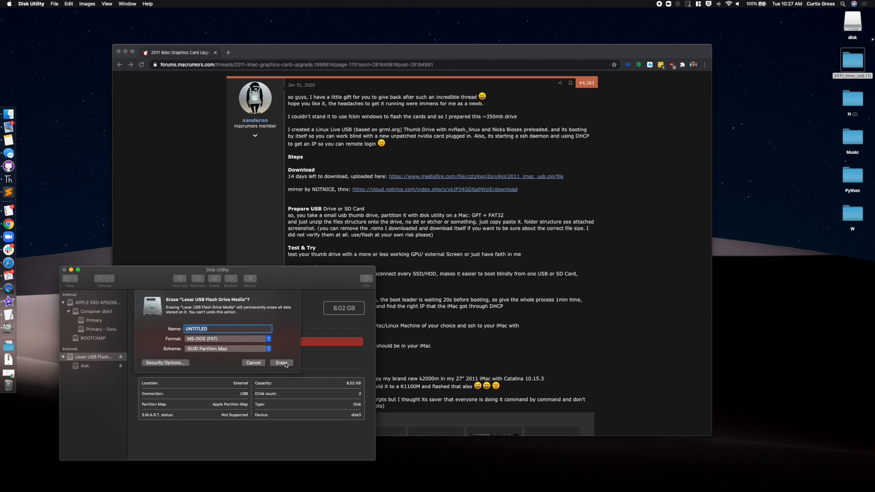
mouse_move(211, 350)
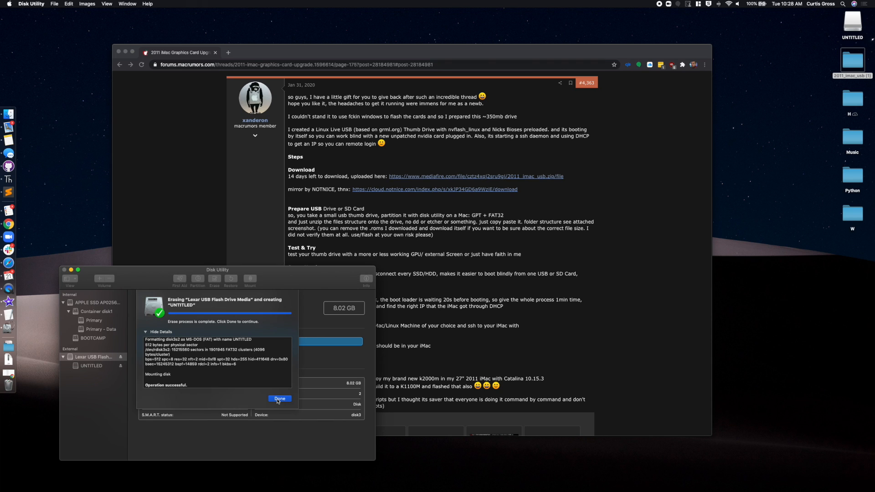
click(279, 401)
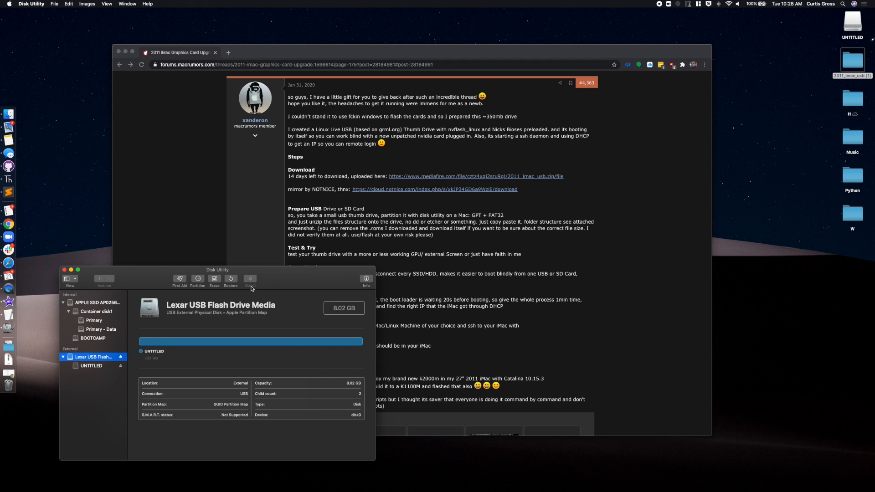
- Show all devices in the Disk Utility sidebar, then open the 2011_imac_usb folder from the desktop
click(68, 279)
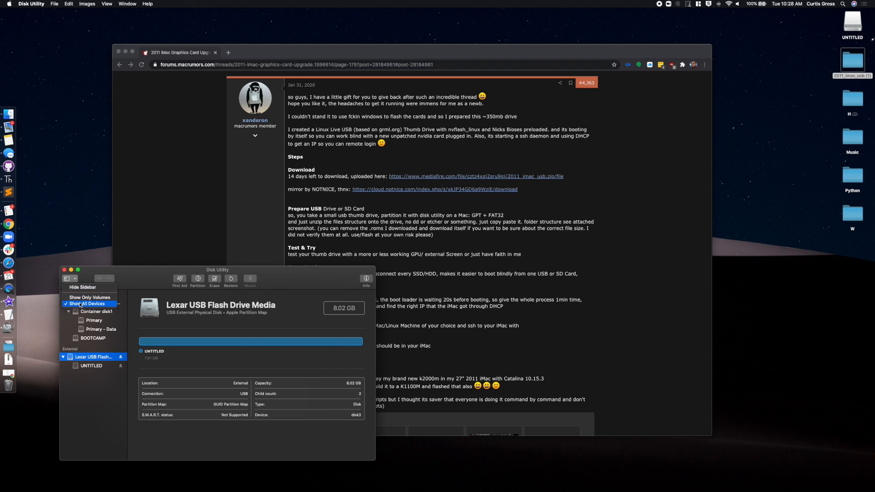
click(89, 303)
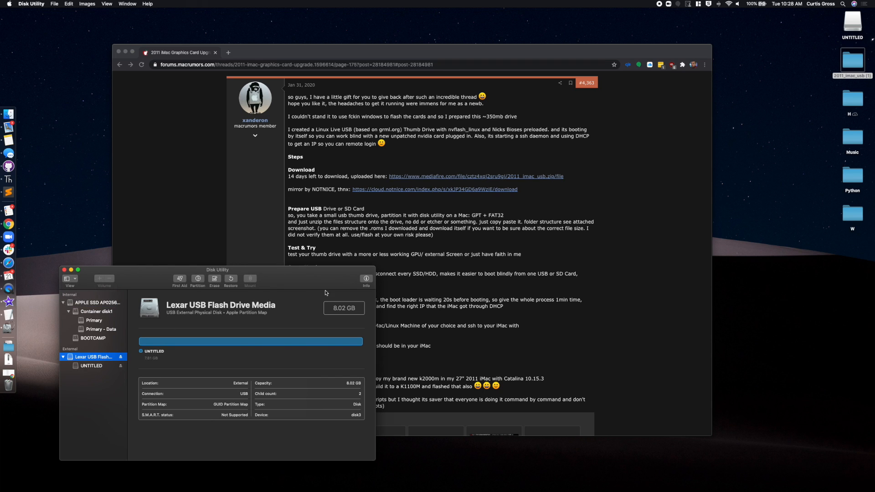
mouse_move(488, 245)
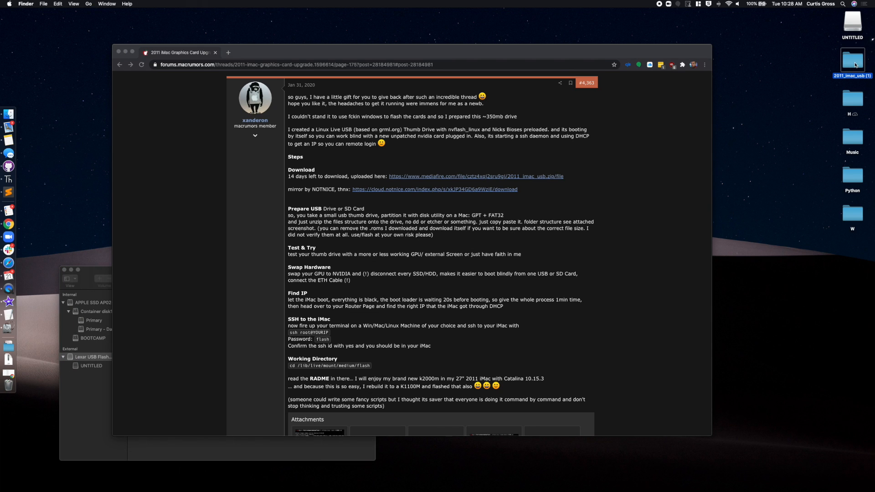
double_click(852, 58)
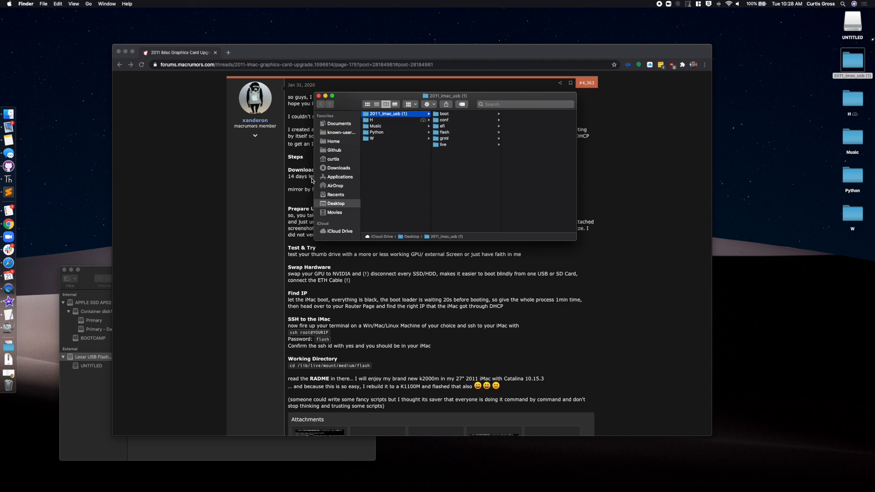